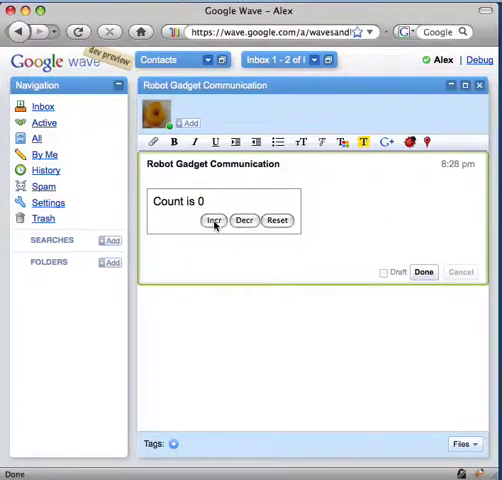
# - Exercise the counter gadget: increment twice, decrement once, then reset it to 0
pyautogui.click(212, 220)
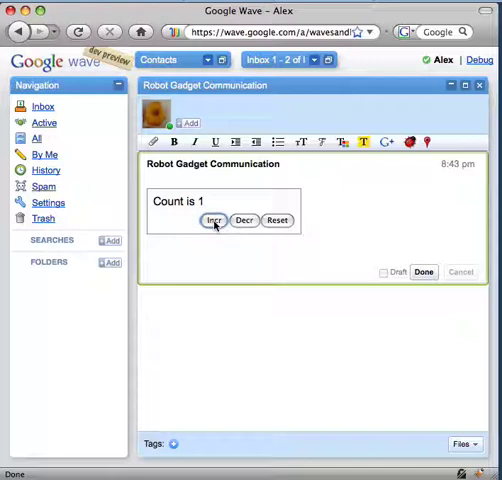
pyautogui.click(212, 220)
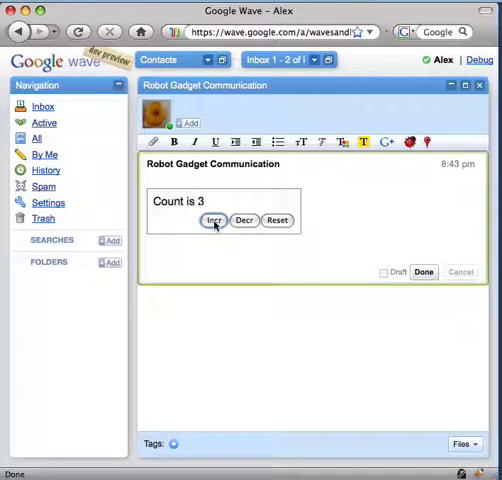
pyautogui.click(244, 220)
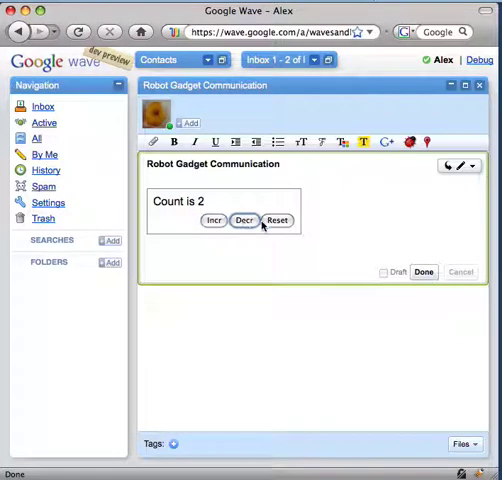
pyautogui.click(276, 220)
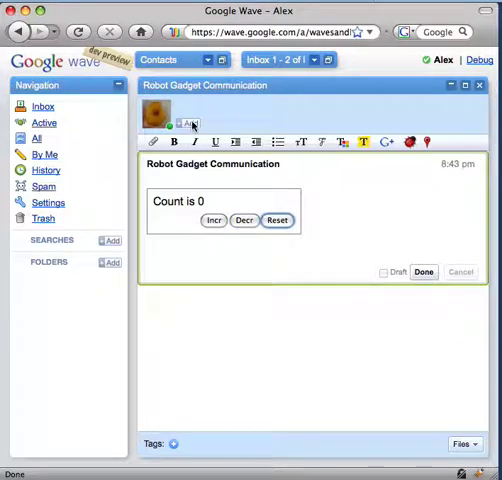
# - Add the counter robot to the wave, increment the counter three times and reset it
pyautogui.click(188, 122)
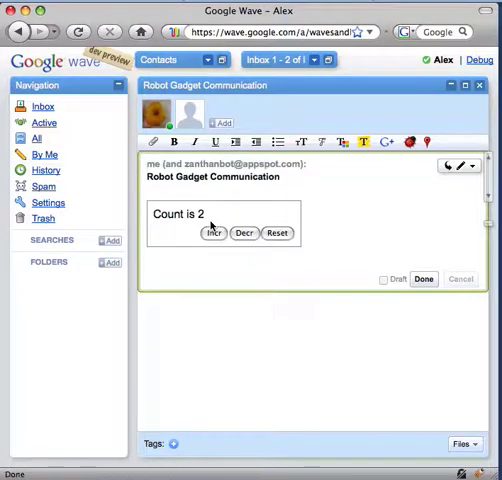
pyautogui.click(210, 232)
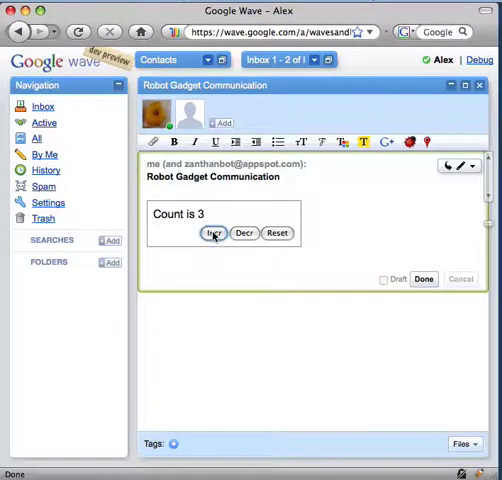
pyautogui.click(212, 232)
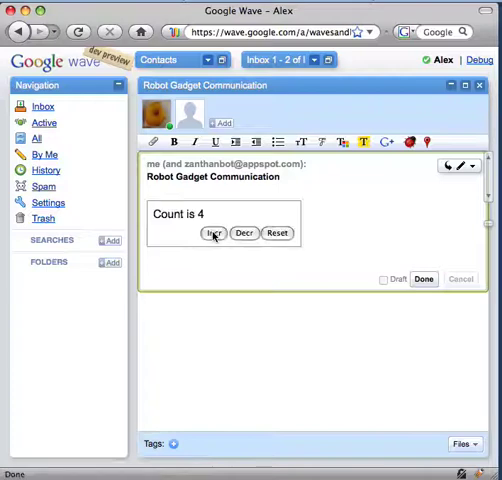
pyautogui.click(212, 232)
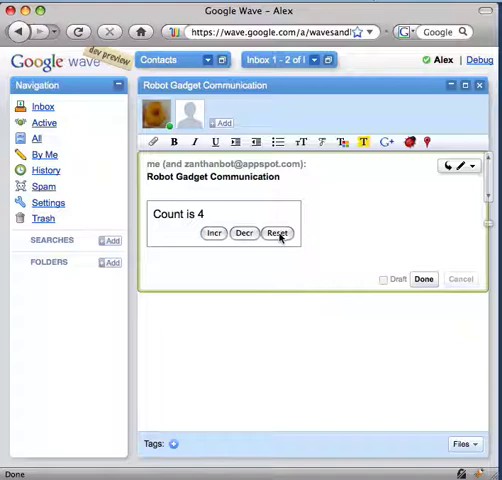
pyautogui.click(276, 232)
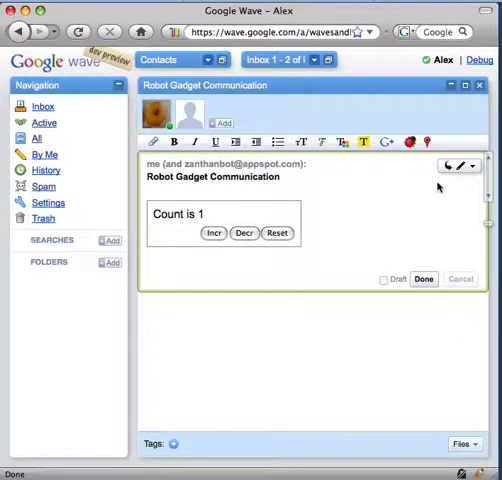
pyautogui.click(452, 166)
pyautogui.write('Another reply.')
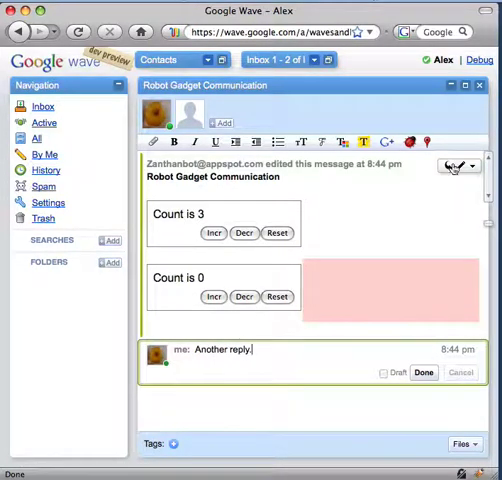
# - Post the 'Another reply!' message and raise the first counter gadget to 5
pyautogui.click(424, 372)
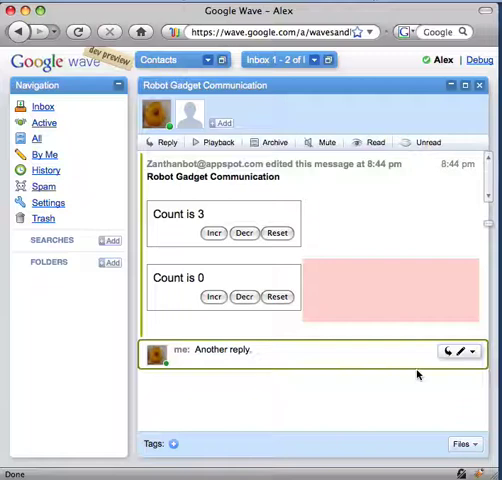
pyautogui.click(212, 232)
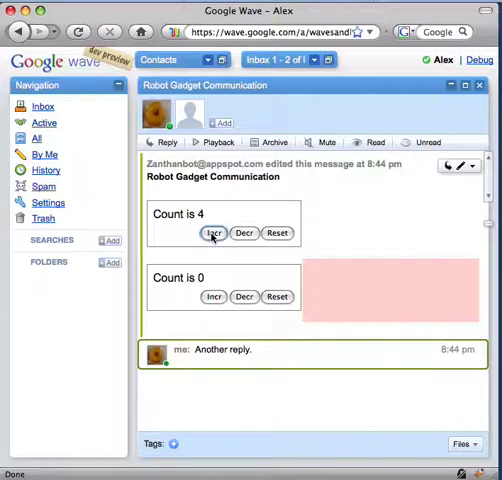
pyautogui.click(212, 232)
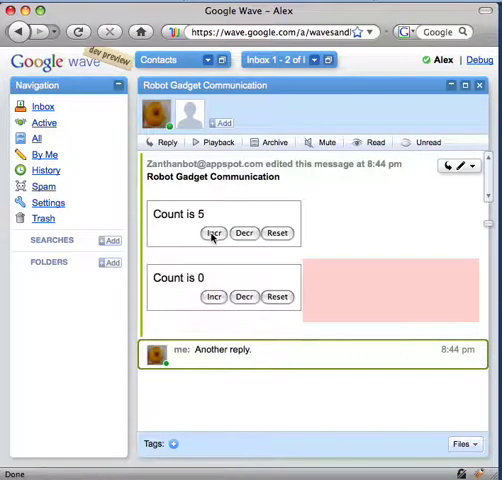